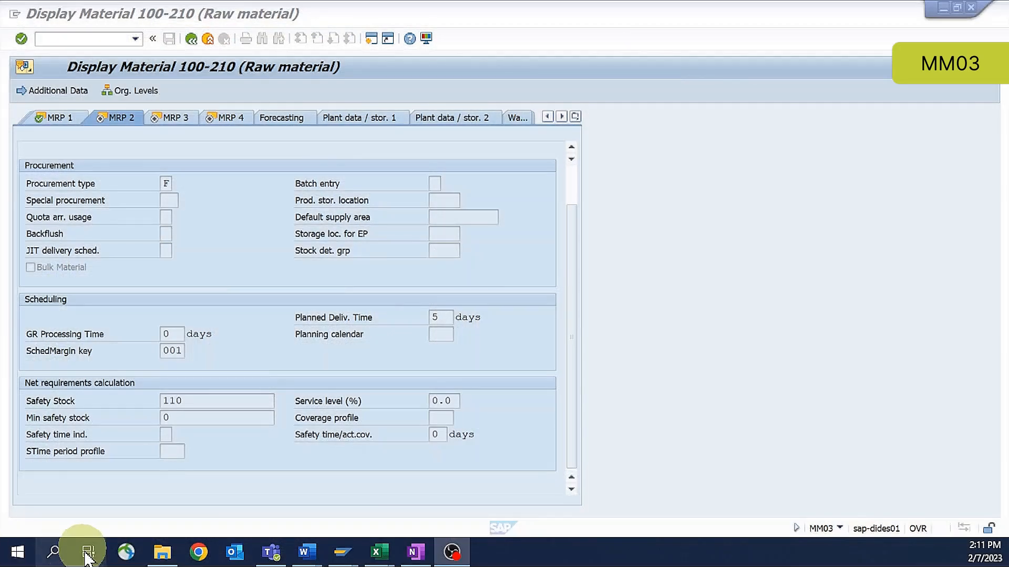
mouse_move(842, 557)
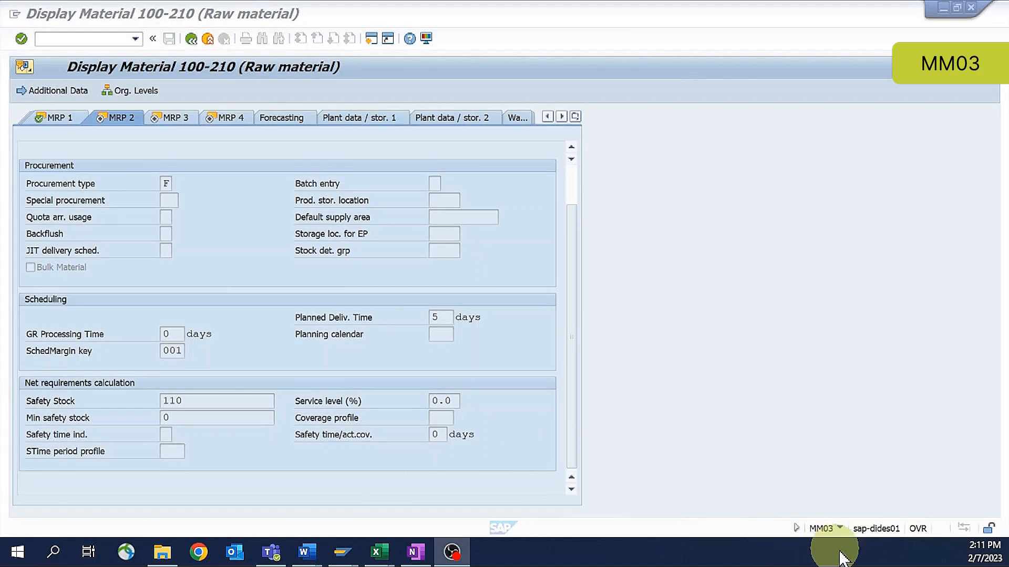
mouse_move(828, 539)
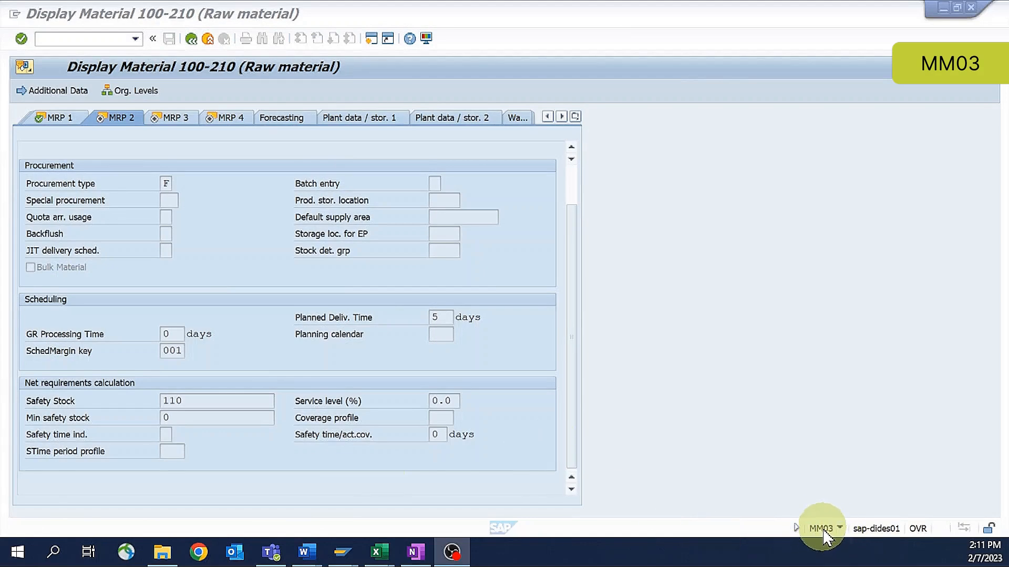